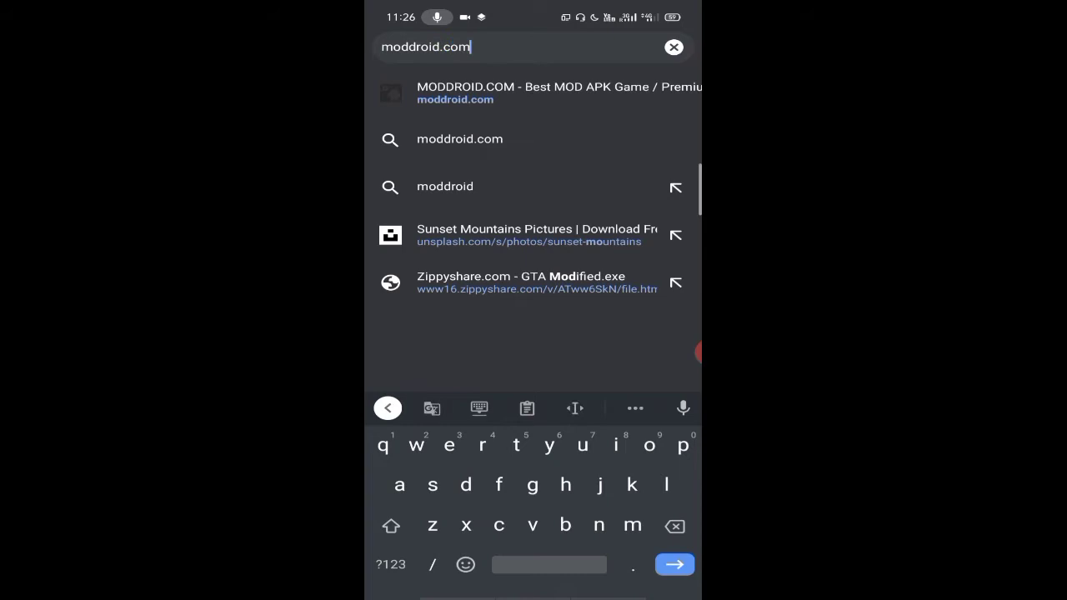
# - Load the moddroid.com homepage from the address-bar suggestion
pyautogui.click(460, 139)
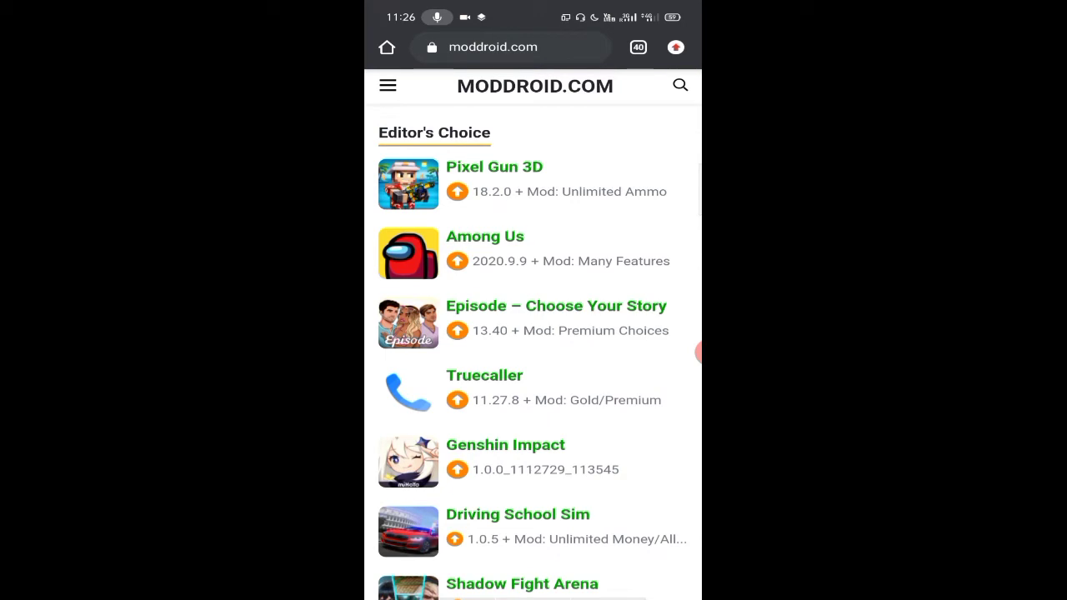
# - Search Moddroid for Lightroom and reach the Adobe Lightroom CC (MOD, Premium Unlocked) page
pyautogui.click(681, 85)
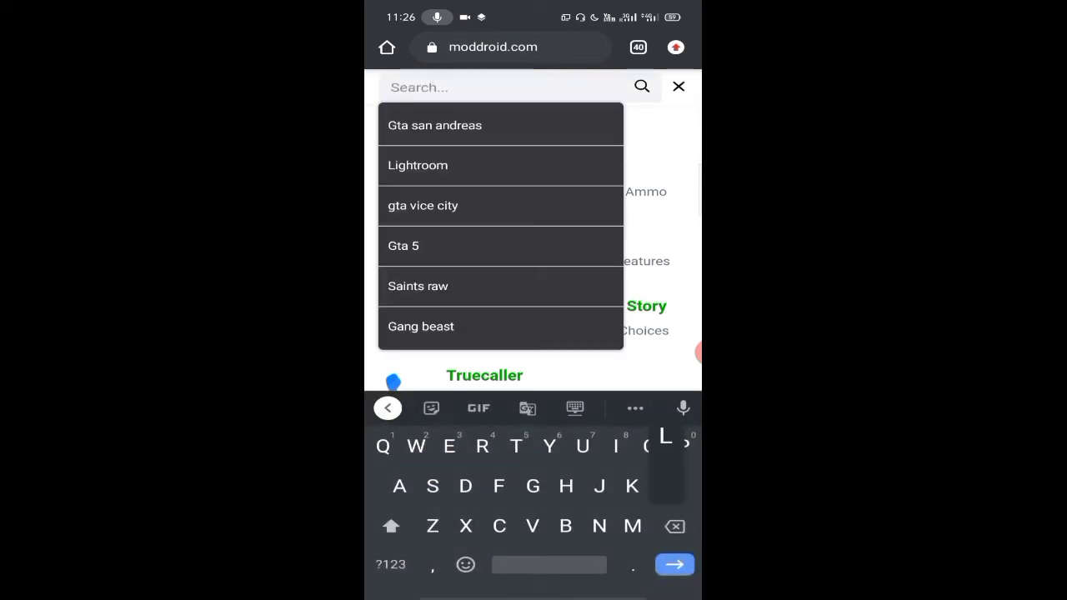
pyautogui.click(416, 165)
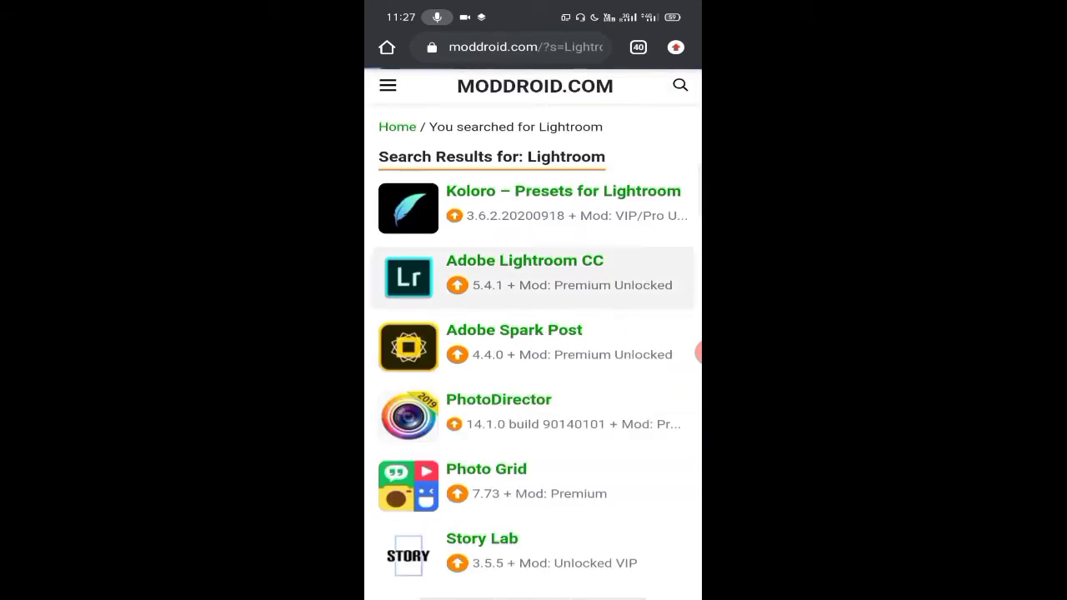
pyautogui.click(524, 260)
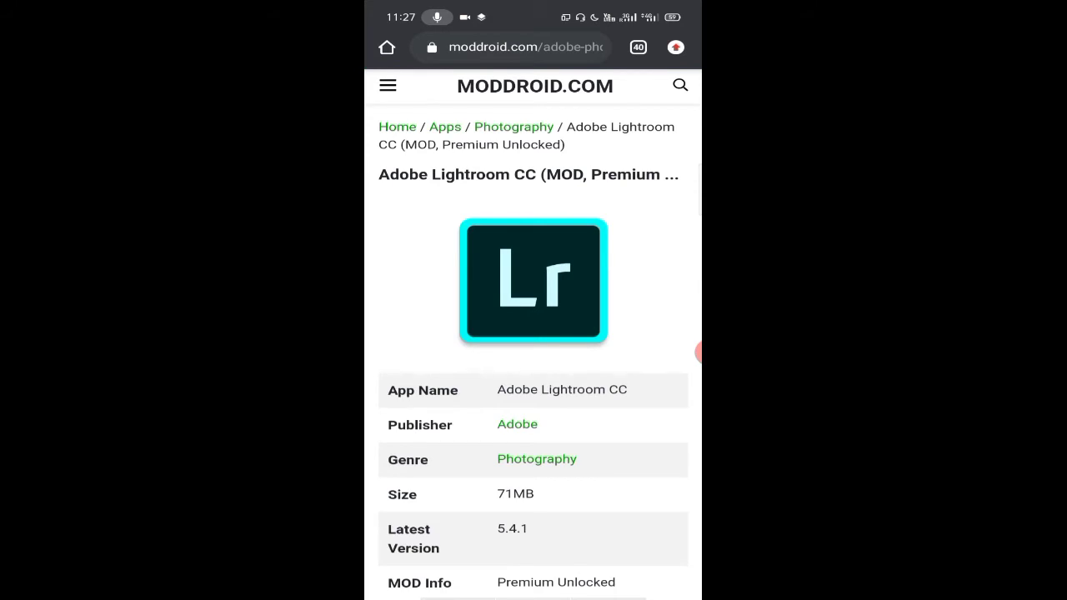
# - Reach the 73M download page for Adobe Photoshop Lightroom CC APK 5.4.1 Premium
pyautogui.scroll(-3)
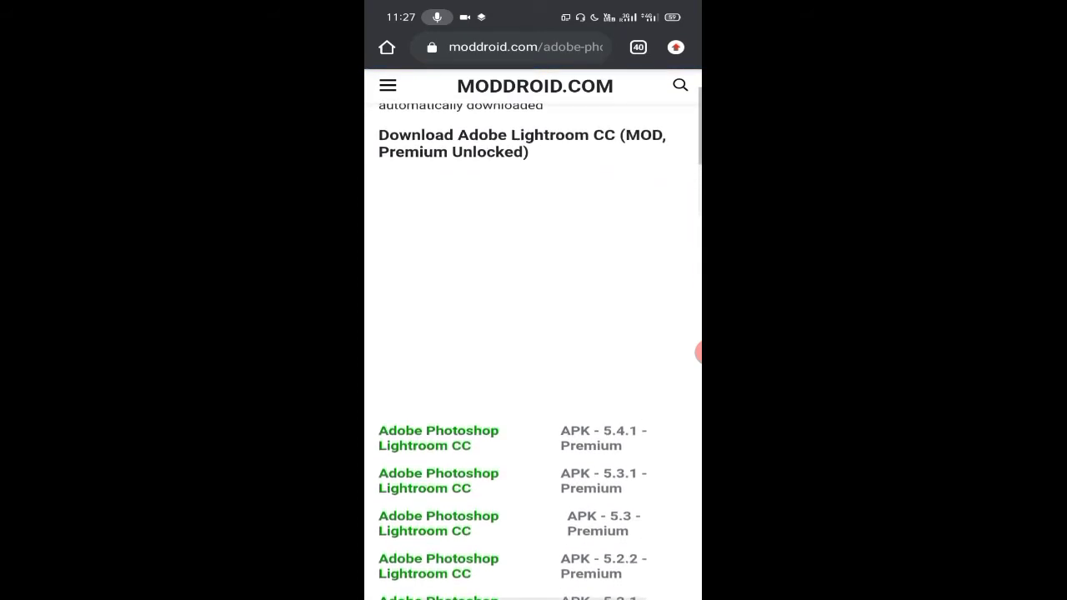
pyautogui.scroll(-3)
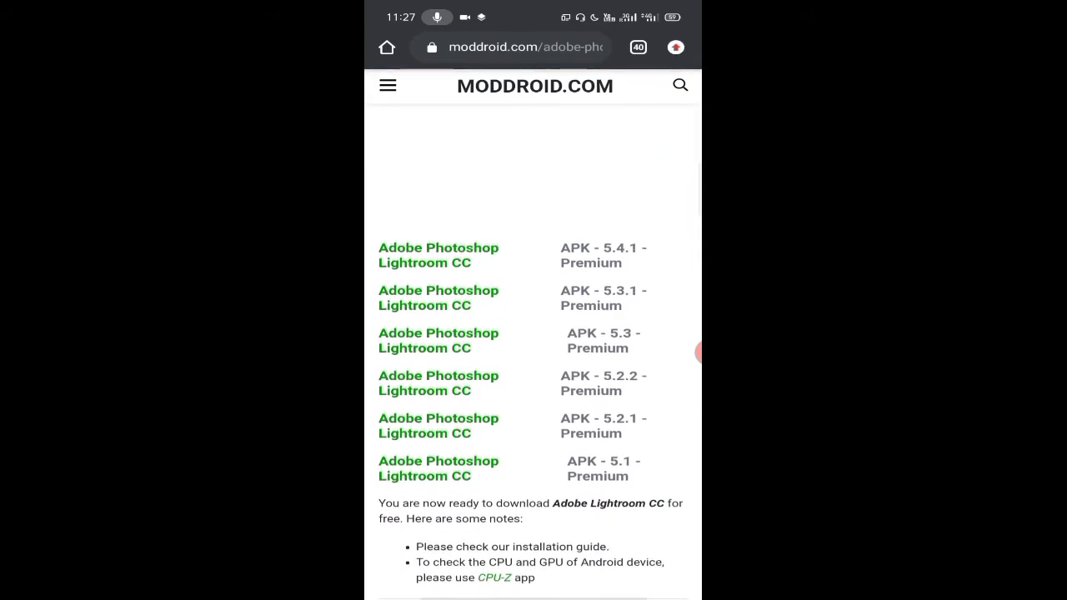
pyautogui.scroll(-3)
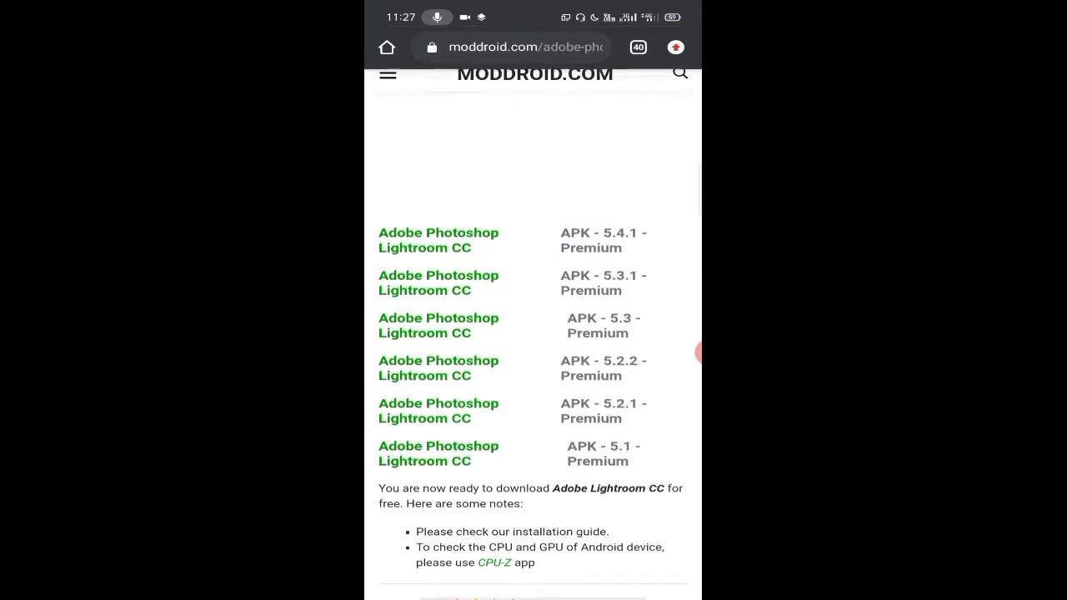
pyautogui.click(439, 240)
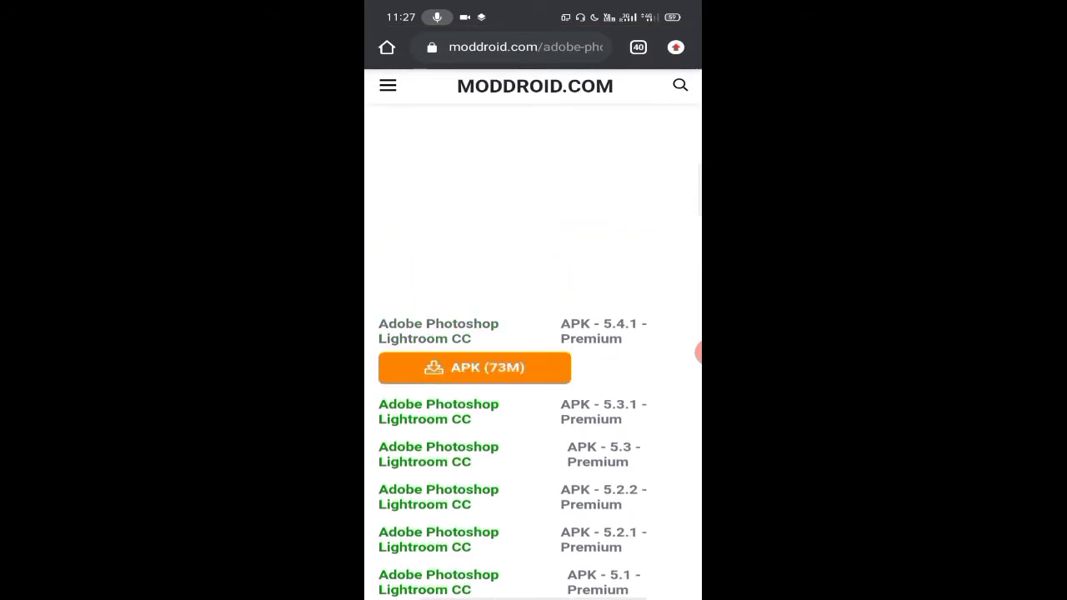
pyautogui.click(474, 367)
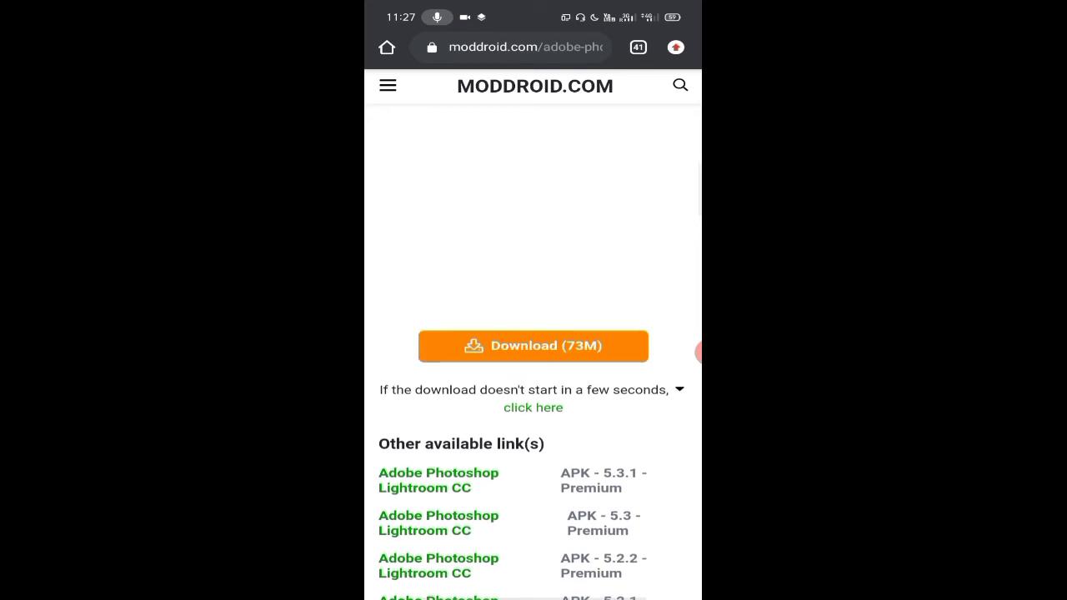
# - Download the 73M Lightroom APK again and keep it despite the harmful-file warning
pyautogui.click(533, 345)
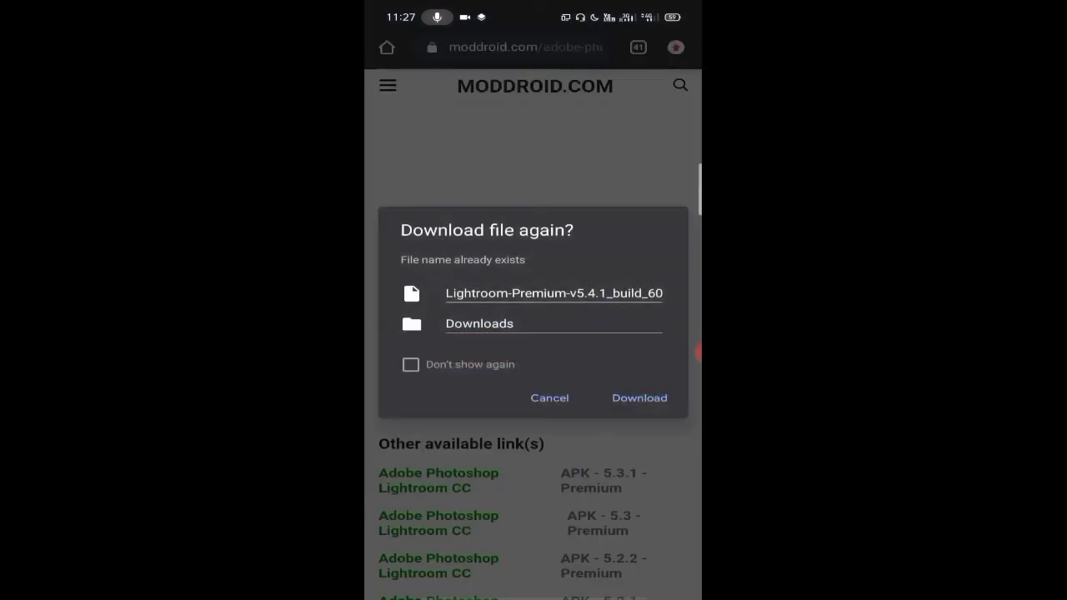
pyautogui.click(641, 397)
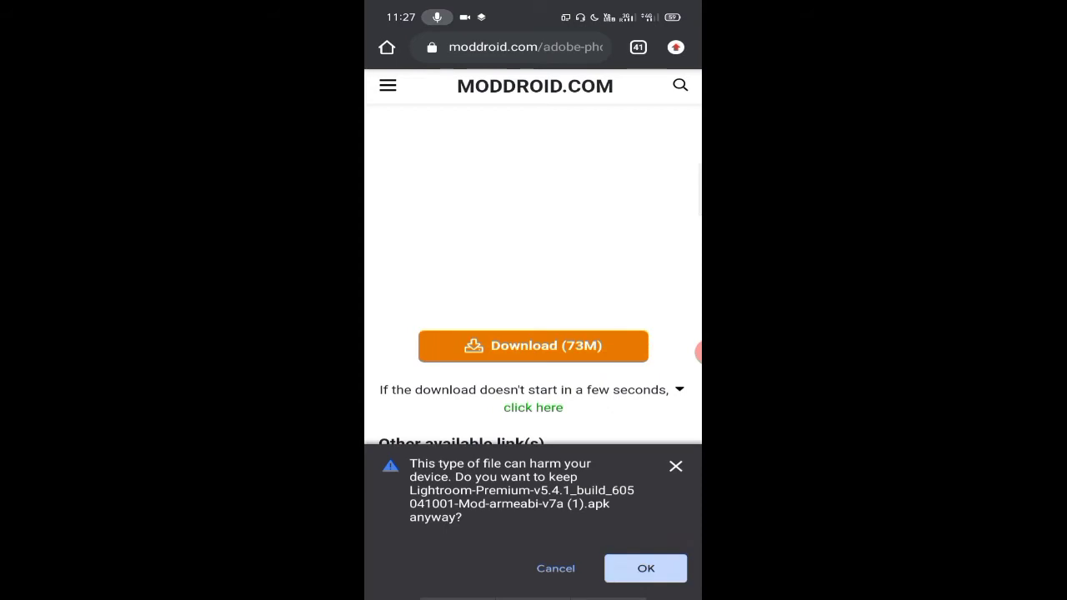
pyautogui.click(644, 567)
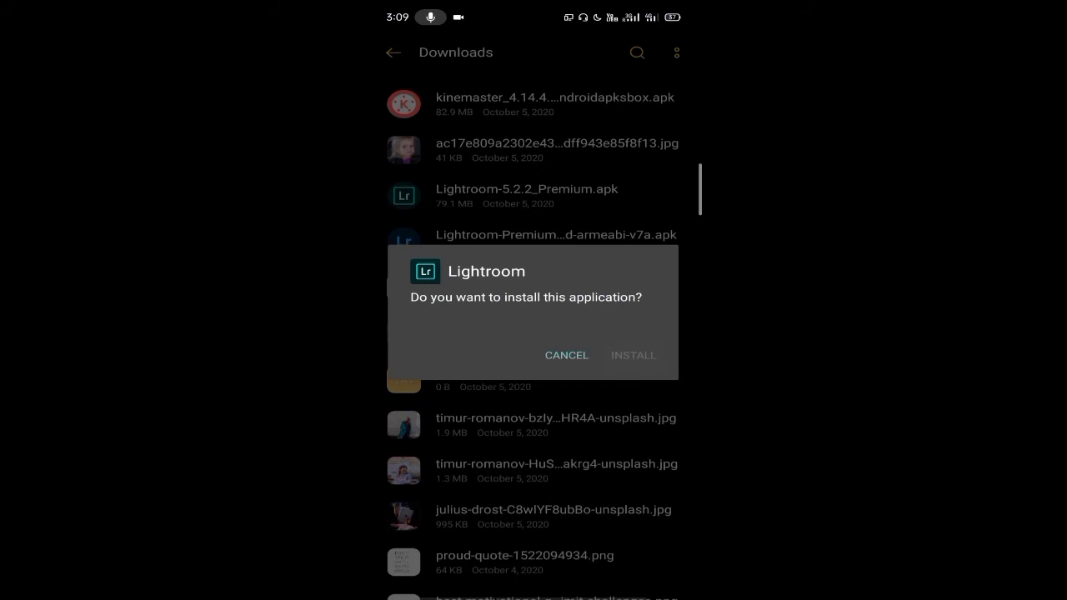
# - Confirm installing Lightroom from the downloaded APK
pyautogui.click(634, 354)
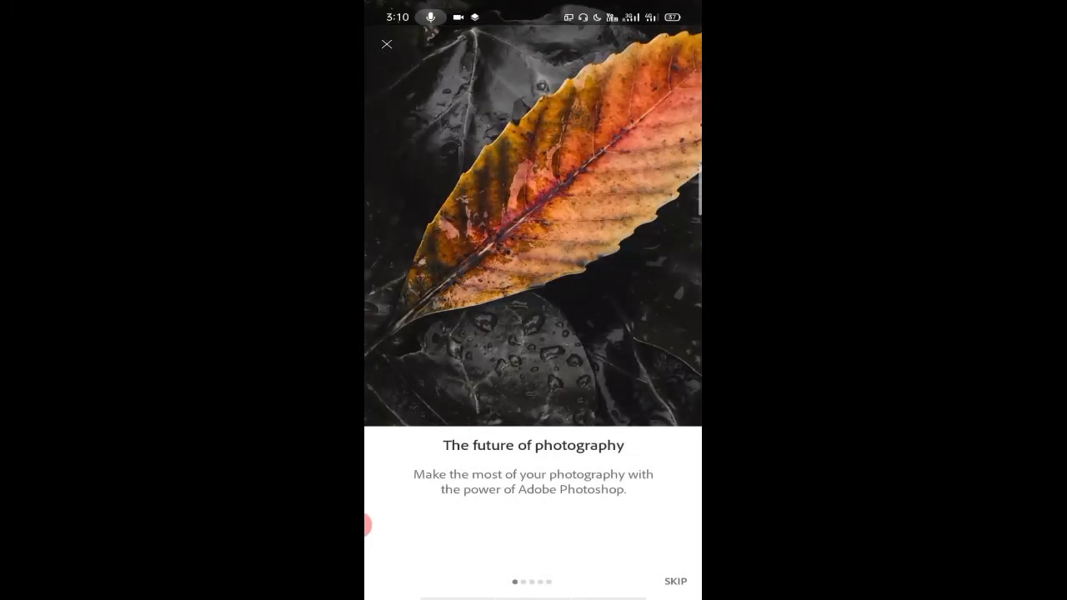
# - Skip the onboarding slides to land on Lightroom's home view
pyautogui.click(676, 581)
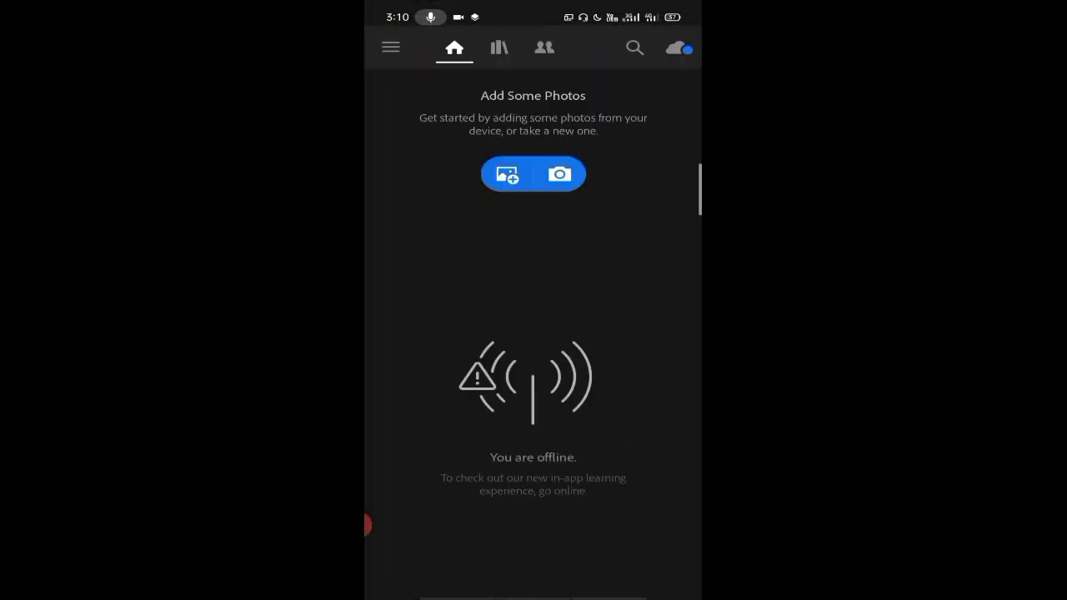